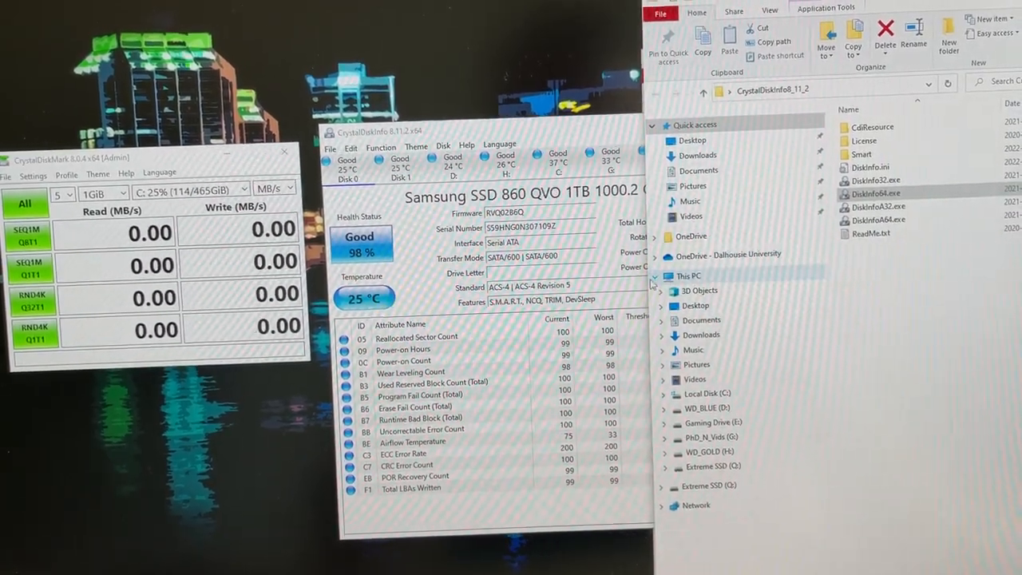
Step: Show CrystalDiskInfo's health details for the 2 TB WD SN550E on Q: (Good, 100%, 29 °C)
click(682, 275)
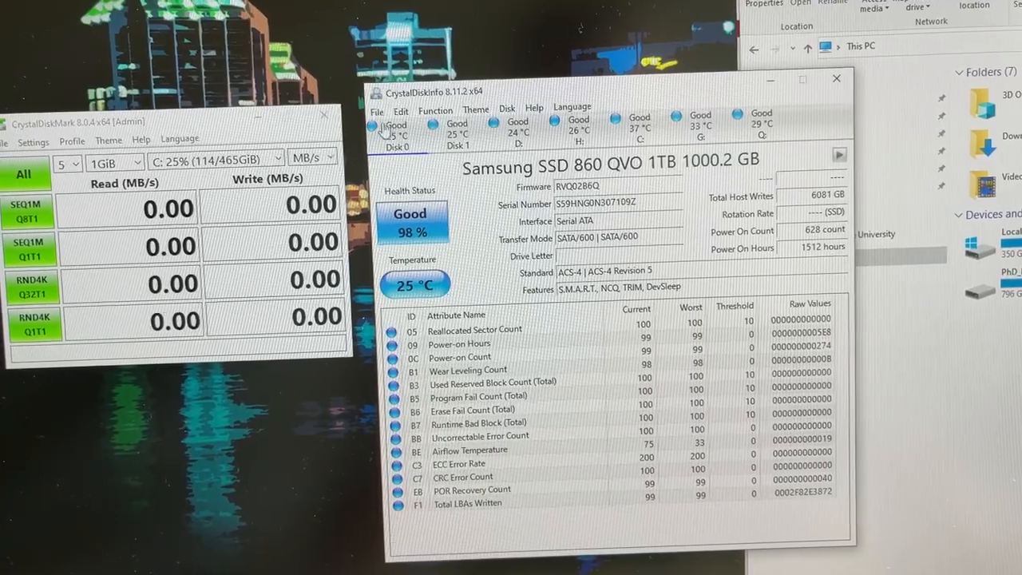
click(640, 125)
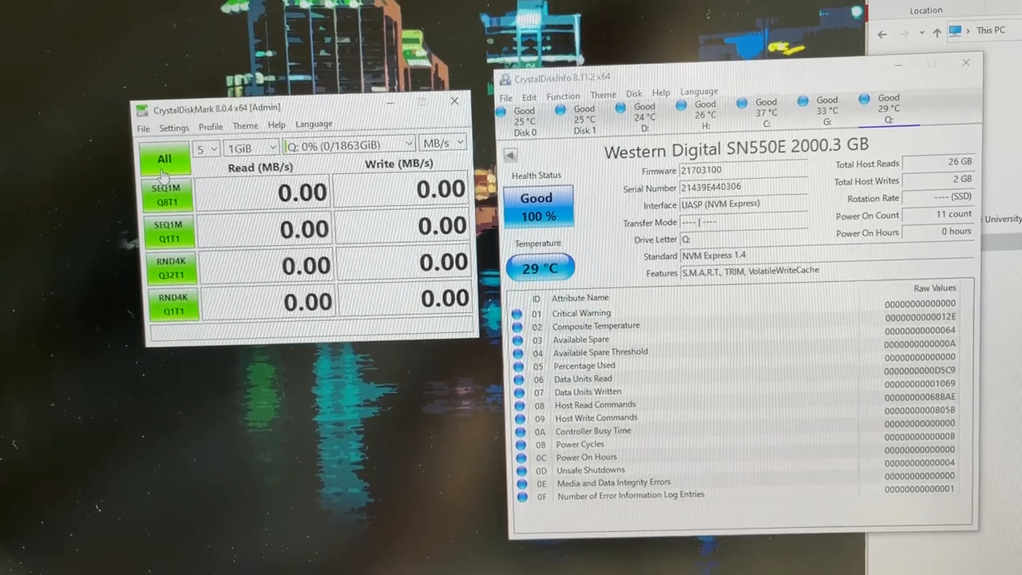
click(165, 158)
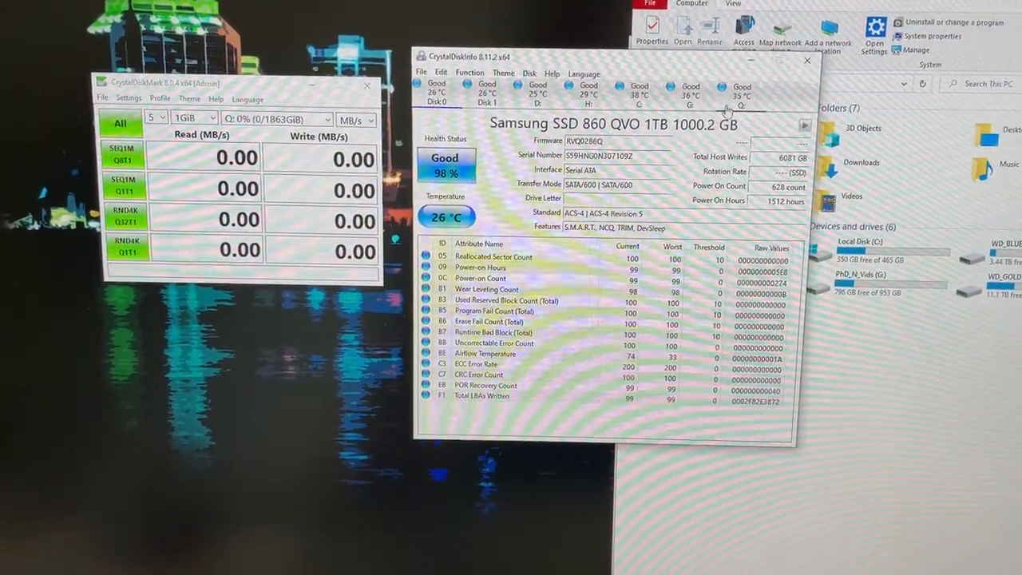
click(751, 76)
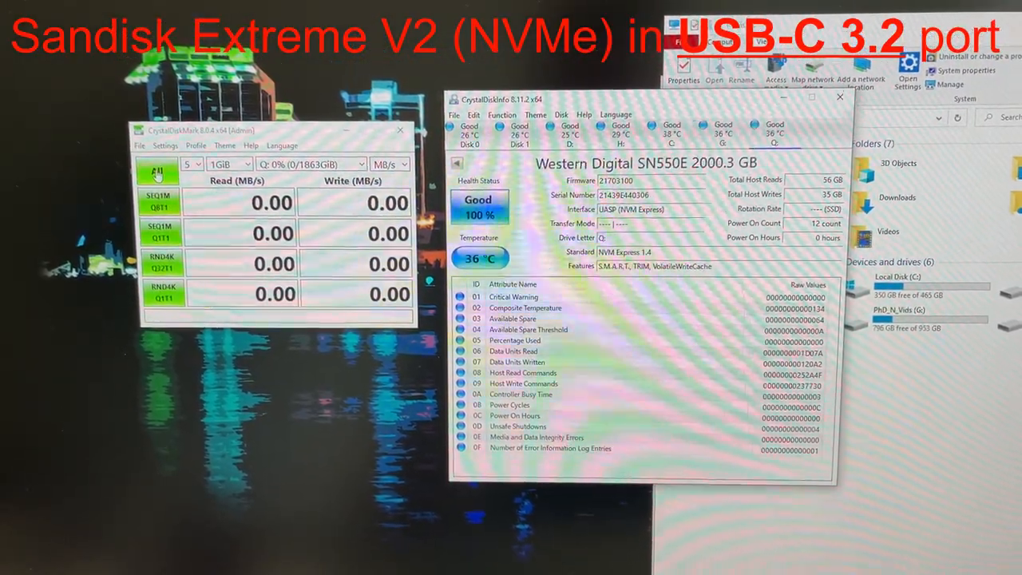
Step: Launch the full CrystalDiskMark test suite with All on the 2 TB Q: drive
click(157, 173)
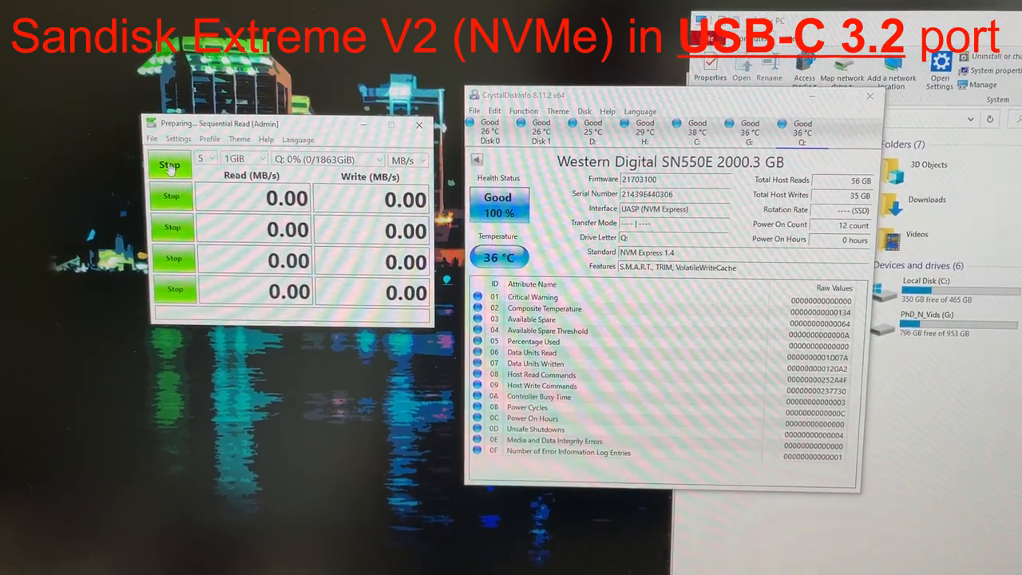
click(169, 166)
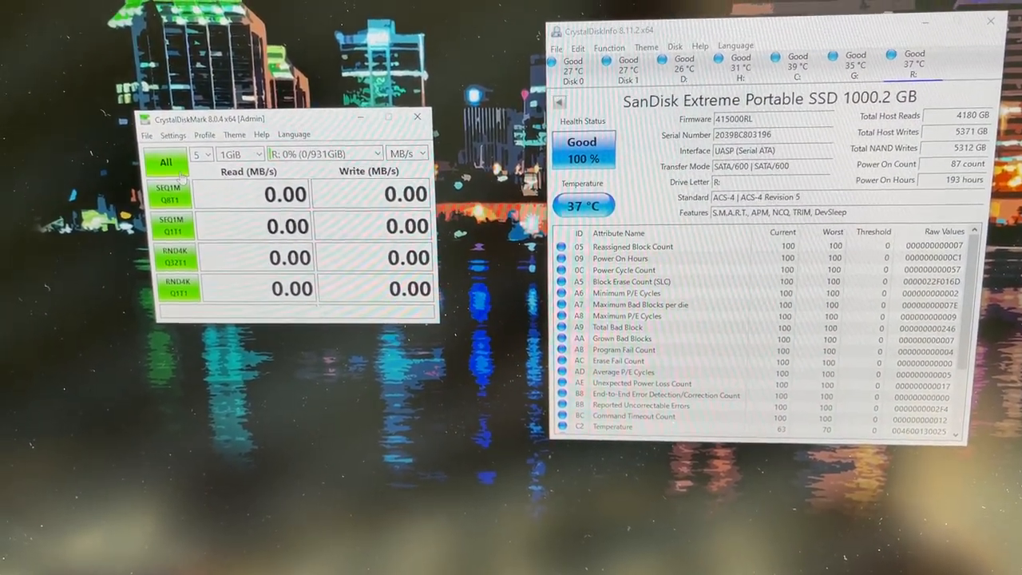
Step: Run All tests on the 1 TB SanDisk Extreme Portable SSD (R:)
click(166, 162)
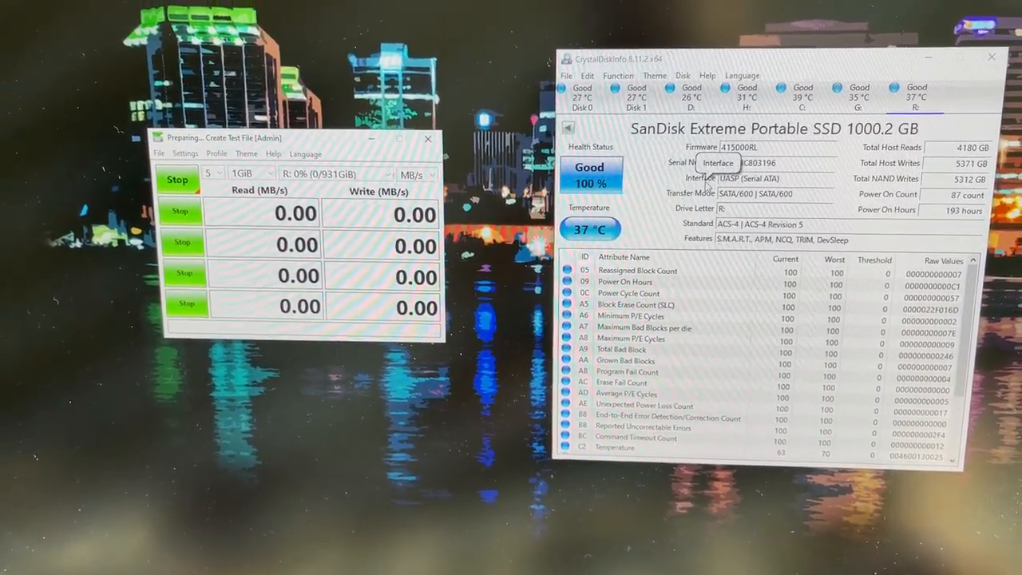